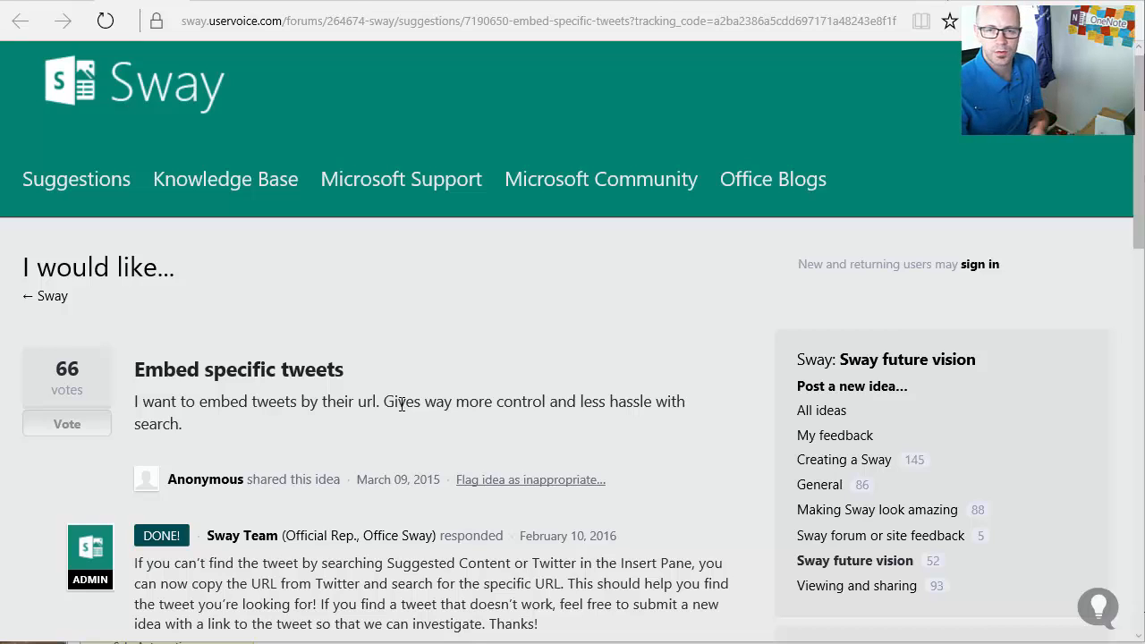
mouse_move(404, 426)
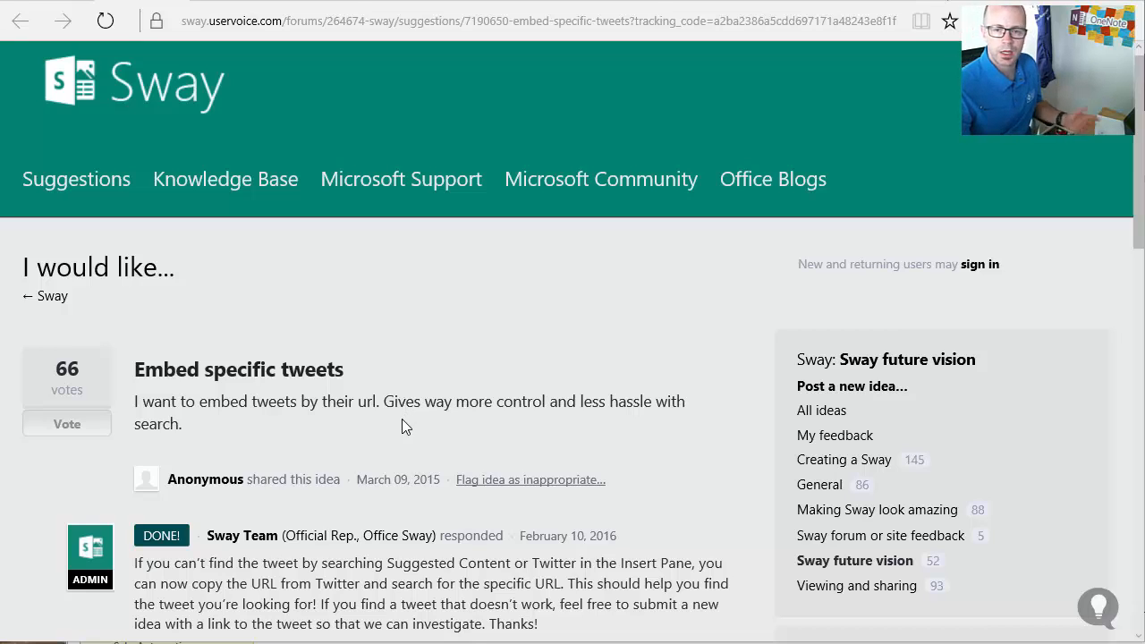
mouse_move(383, 82)
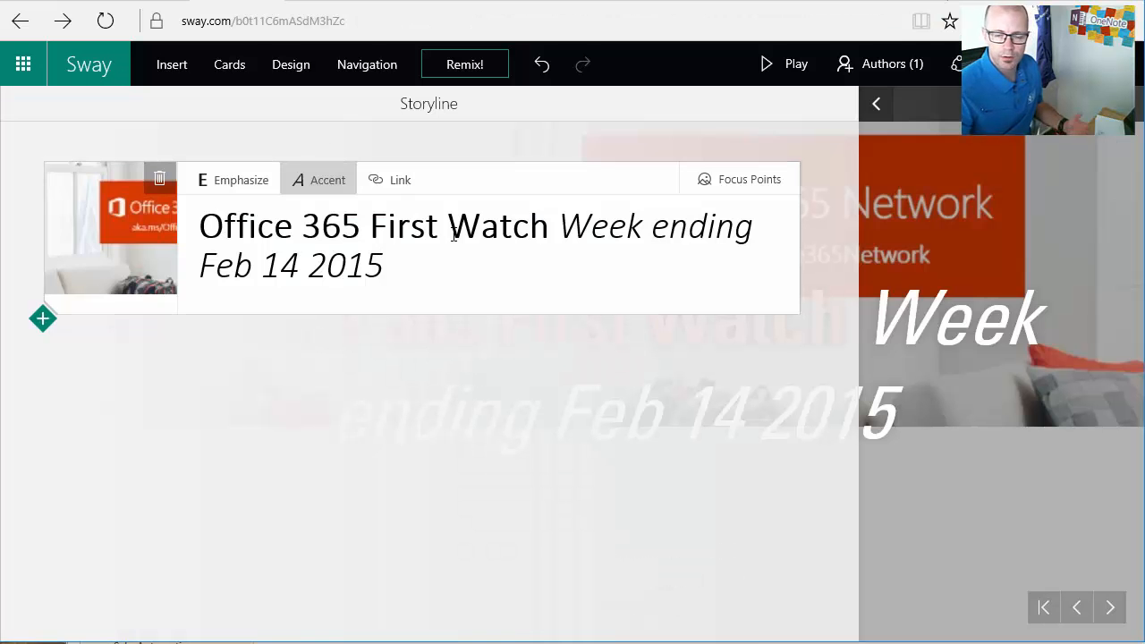
mouse_move(479, 349)
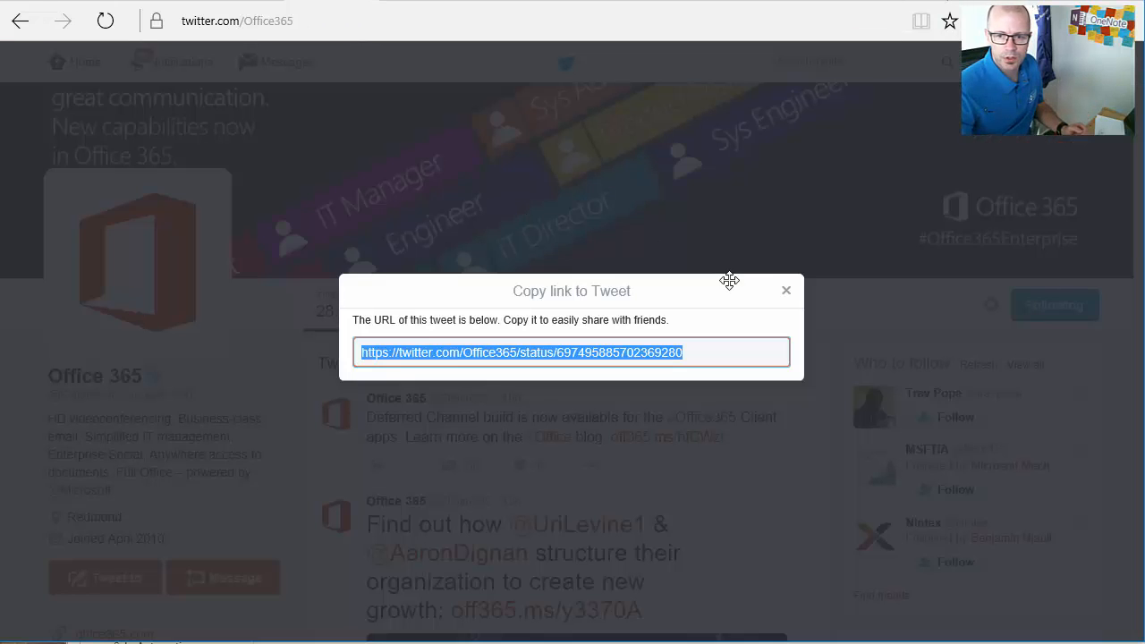
Copy the link to the Office 365 Deferred Channel tweet from its ••• menu
click(787, 289)
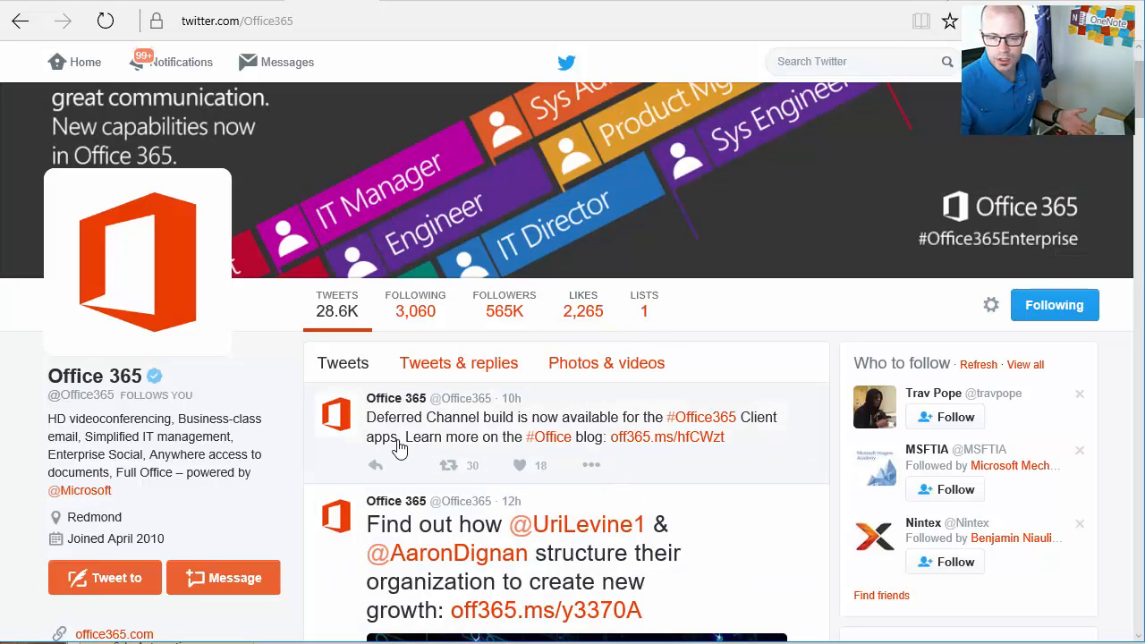
mouse_move(647, 474)
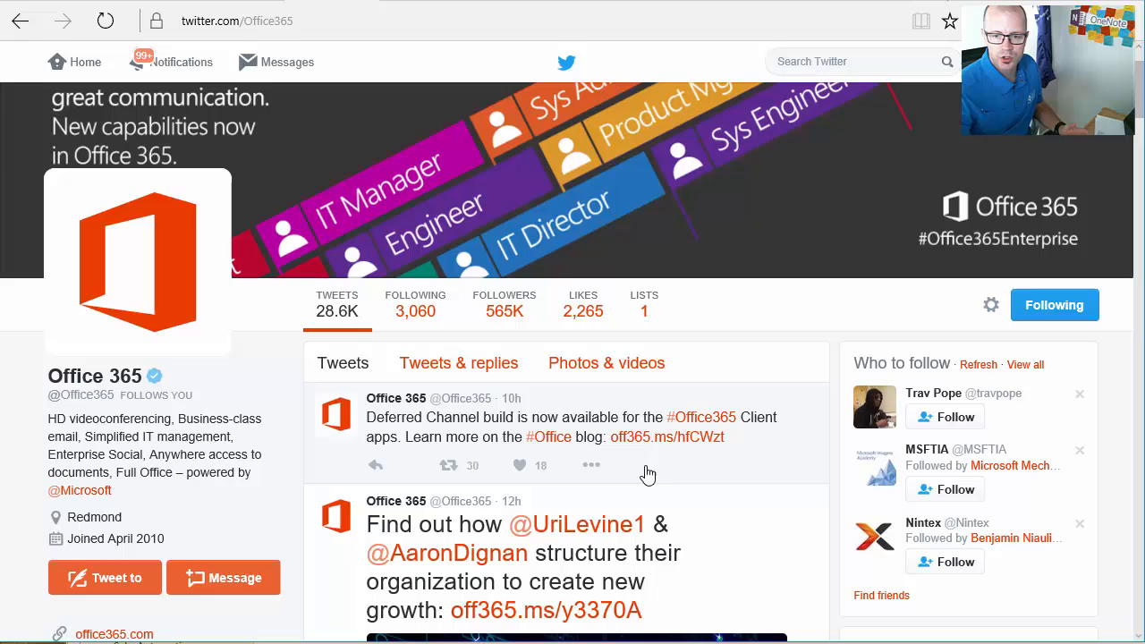
click(591, 465)
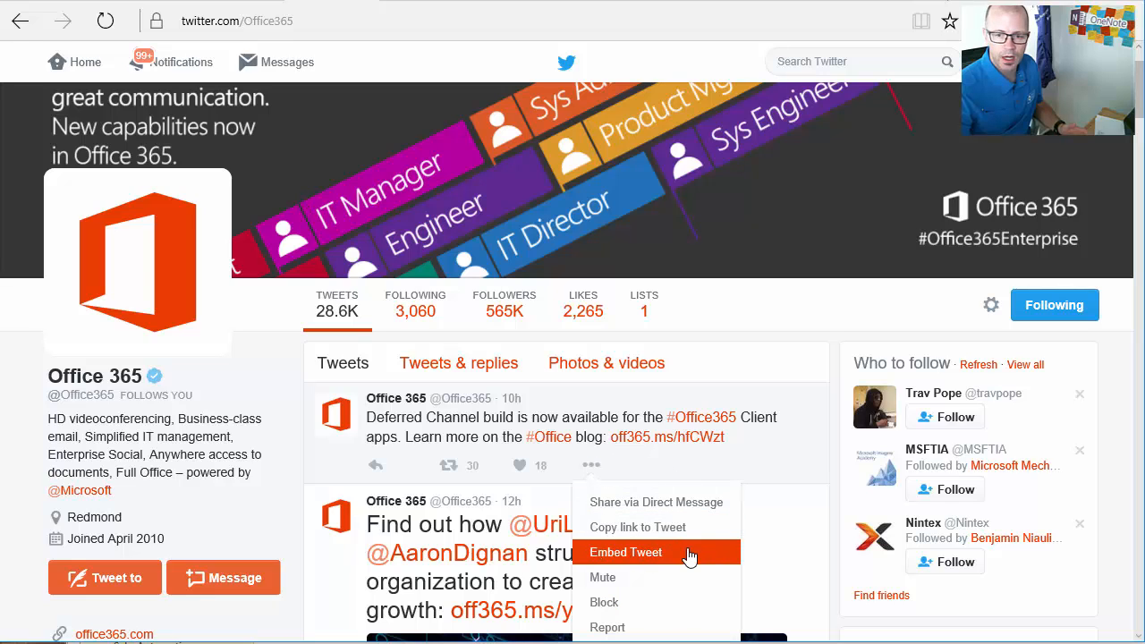
mouse_move(684, 554)
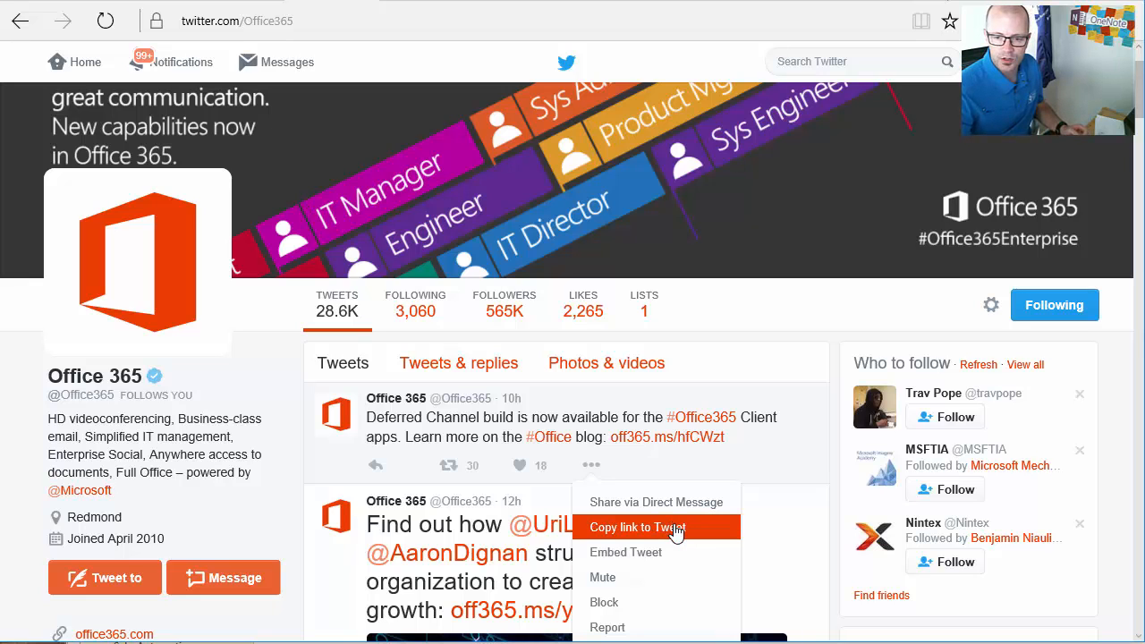
click(637, 526)
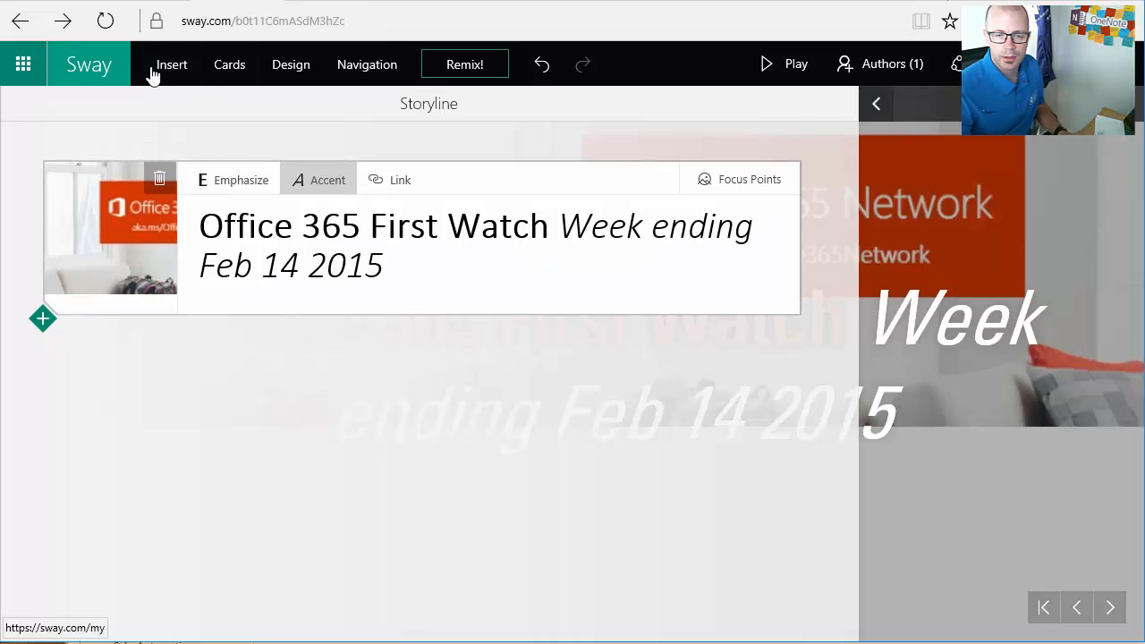
Add an empty Tweet card after the title card with Twitter as the insert source
click(171, 64)
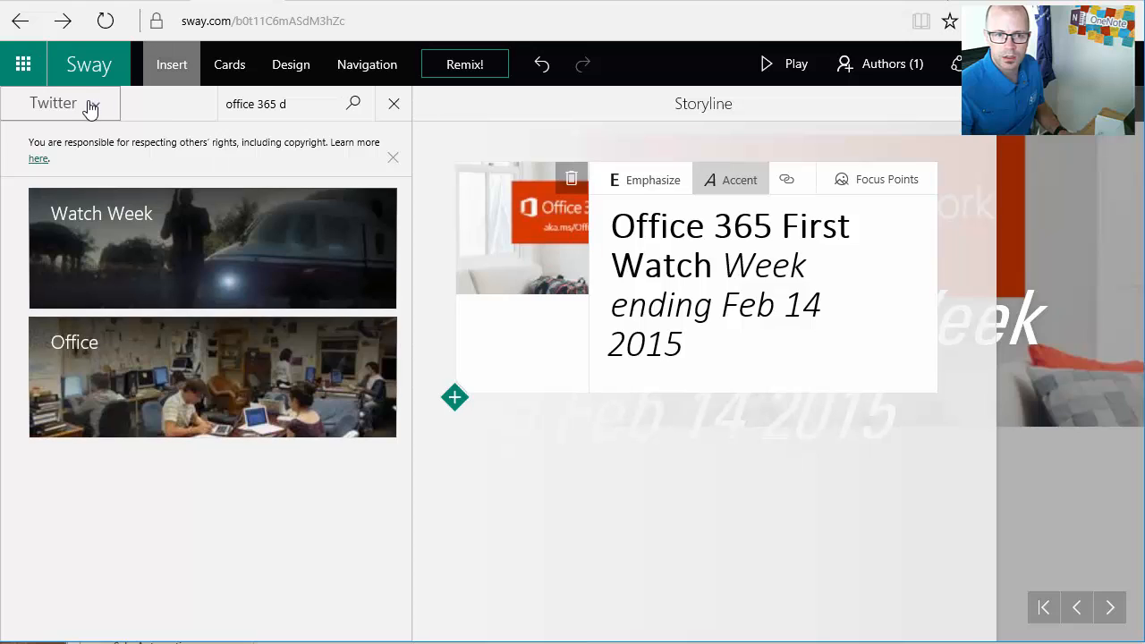
click(61, 102)
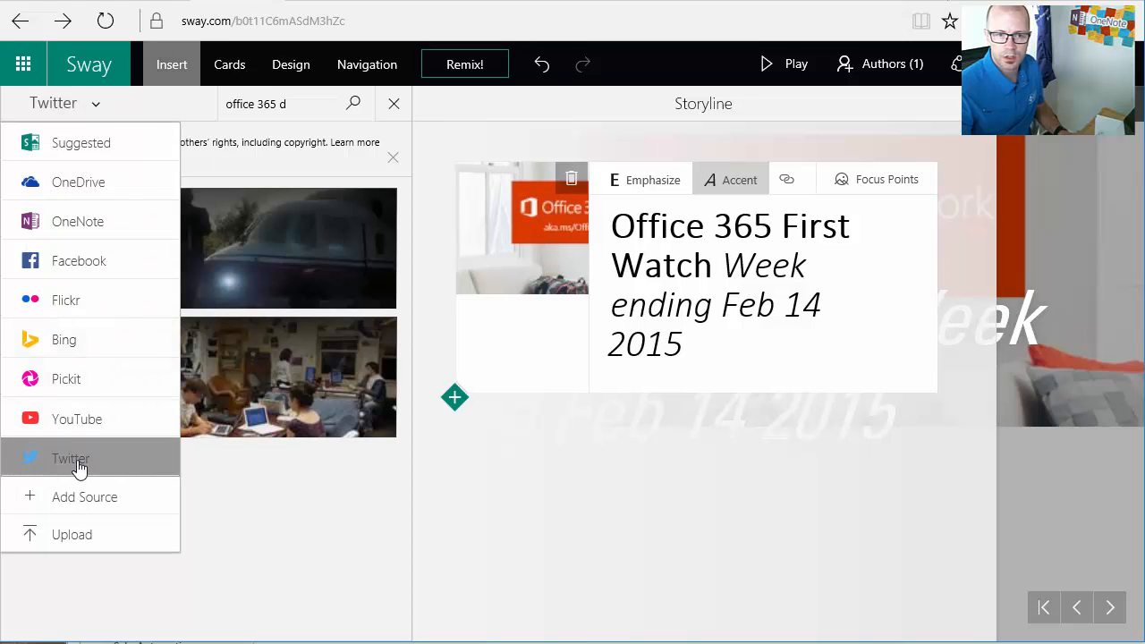
click(71, 458)
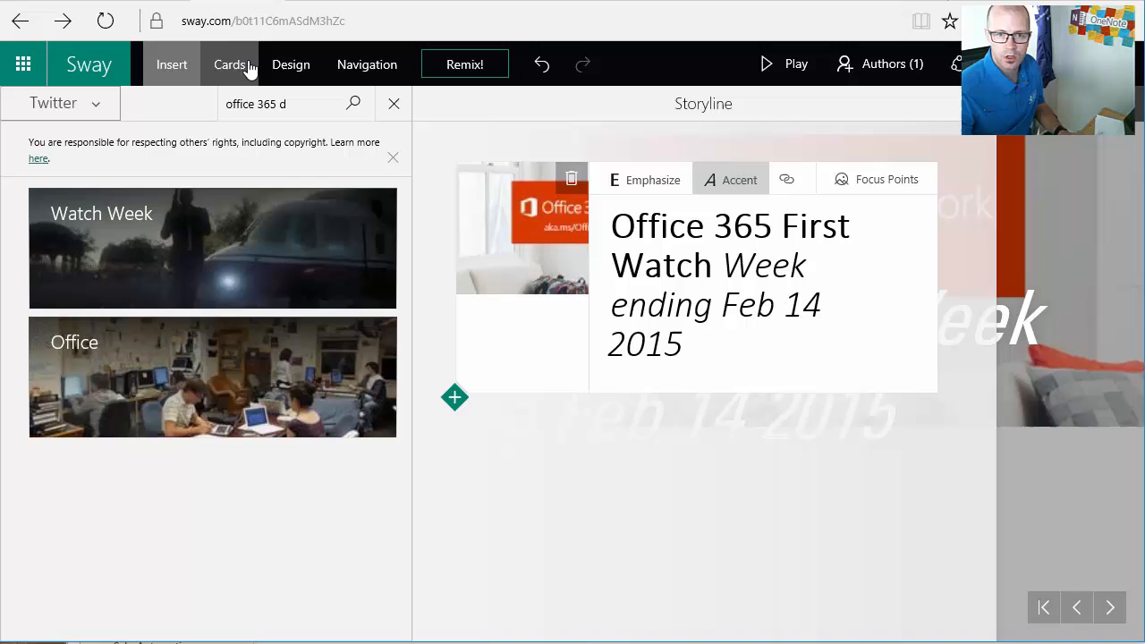
click(229, 64)
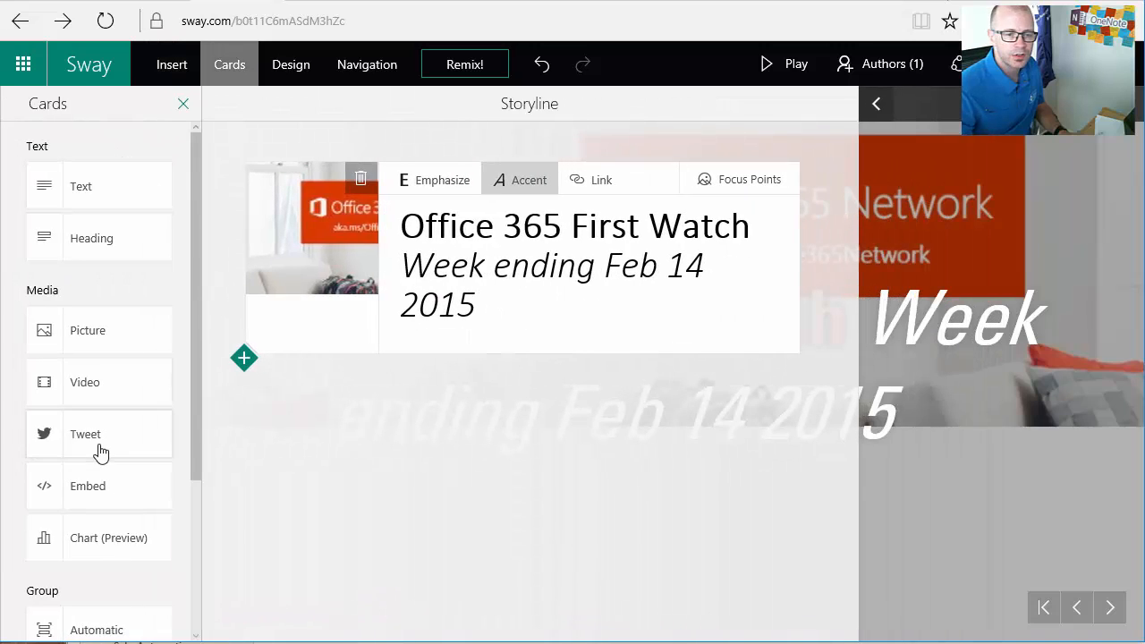
click(86, 435)
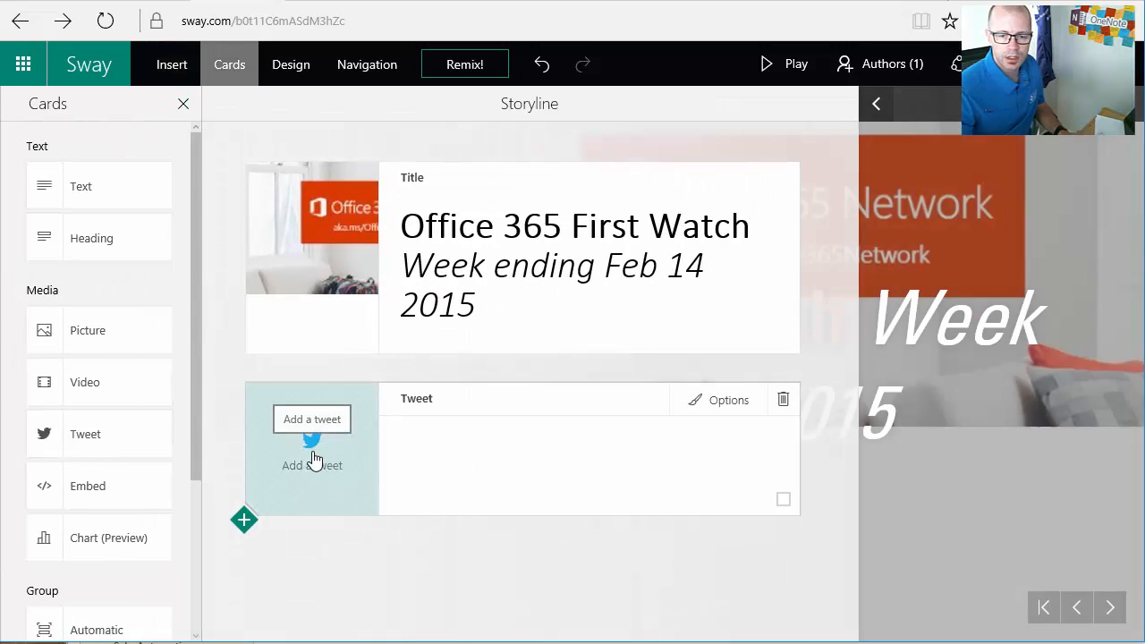
click(311, 419)
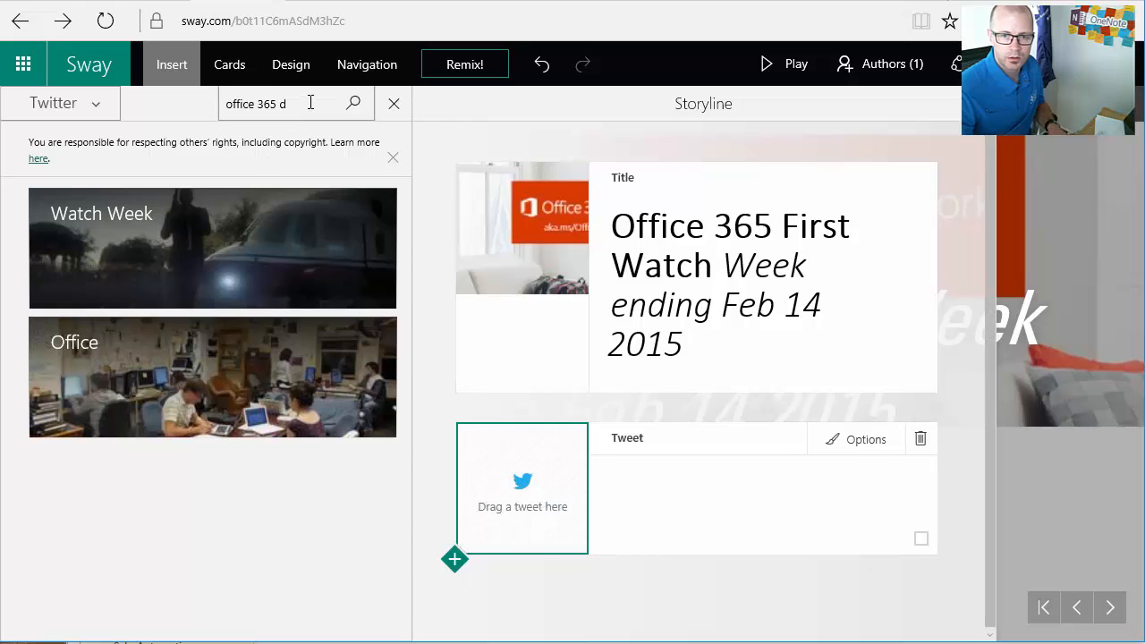
text(97495885702369280)
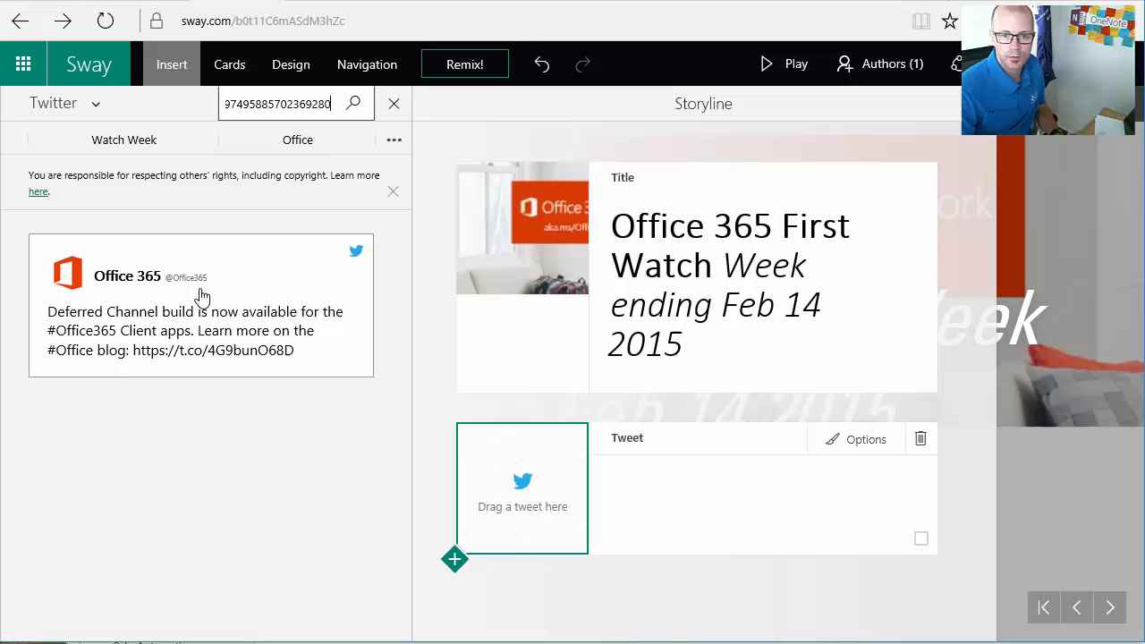
drag(200, 304, 522, 486)
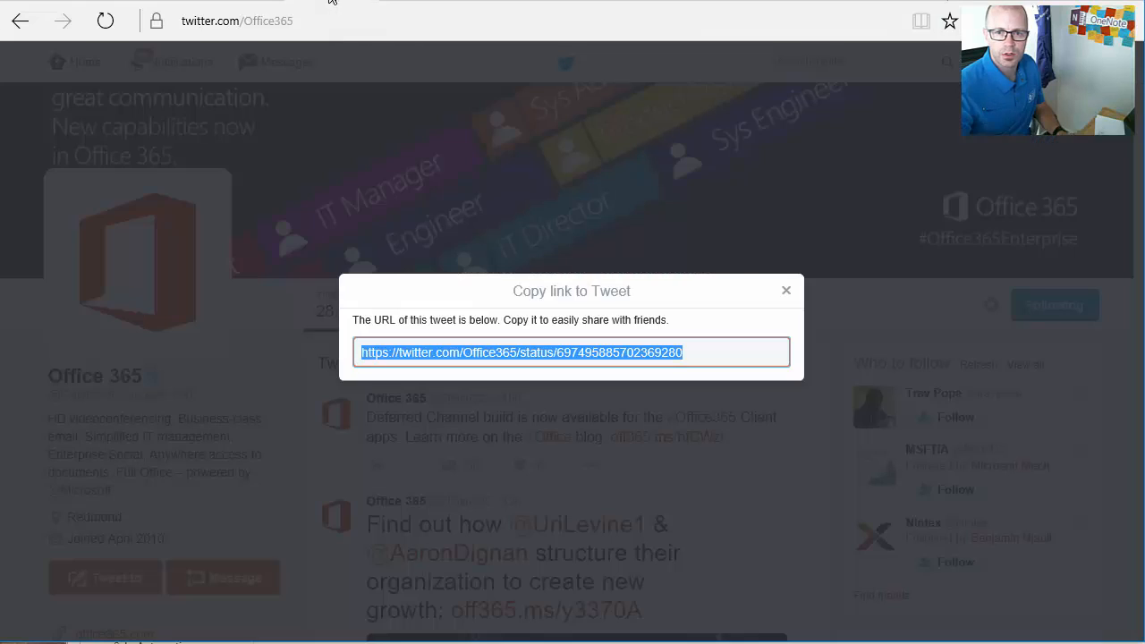
Post the tweet 'Please ignore this live test. A tweet will be copied directly into a Sway live.'
click(785, 289)
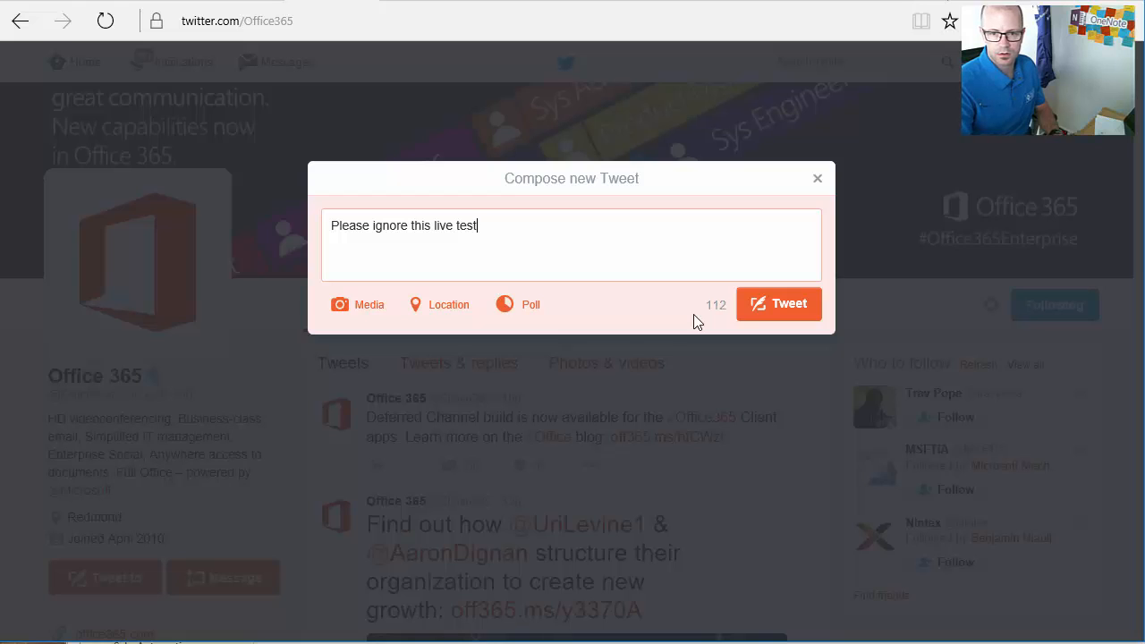
text(A tween)
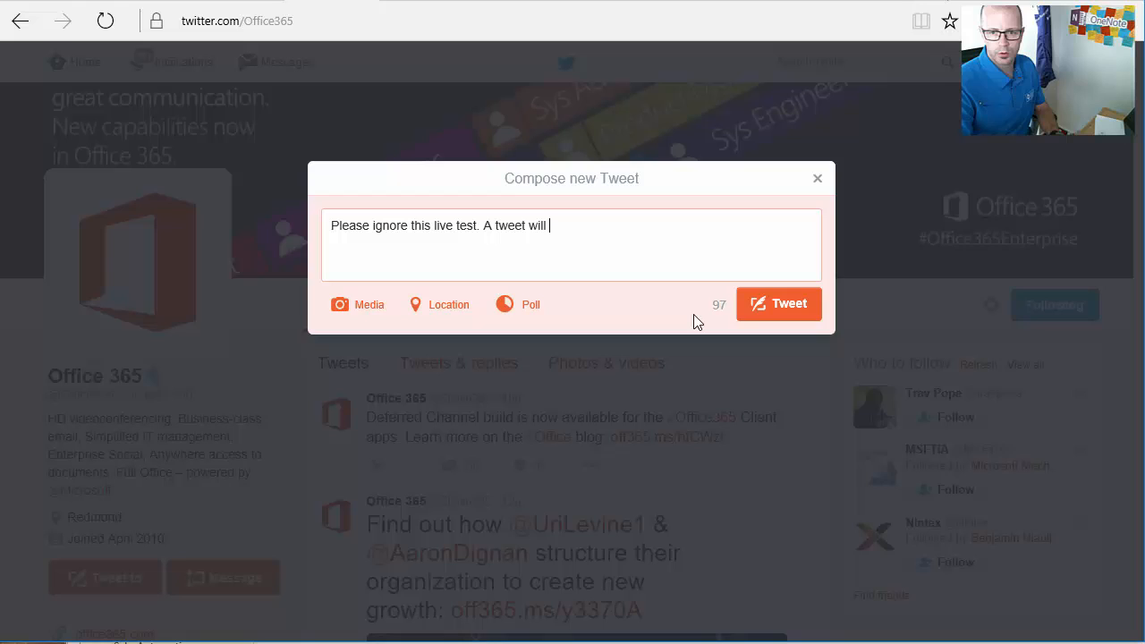
text(be copied)
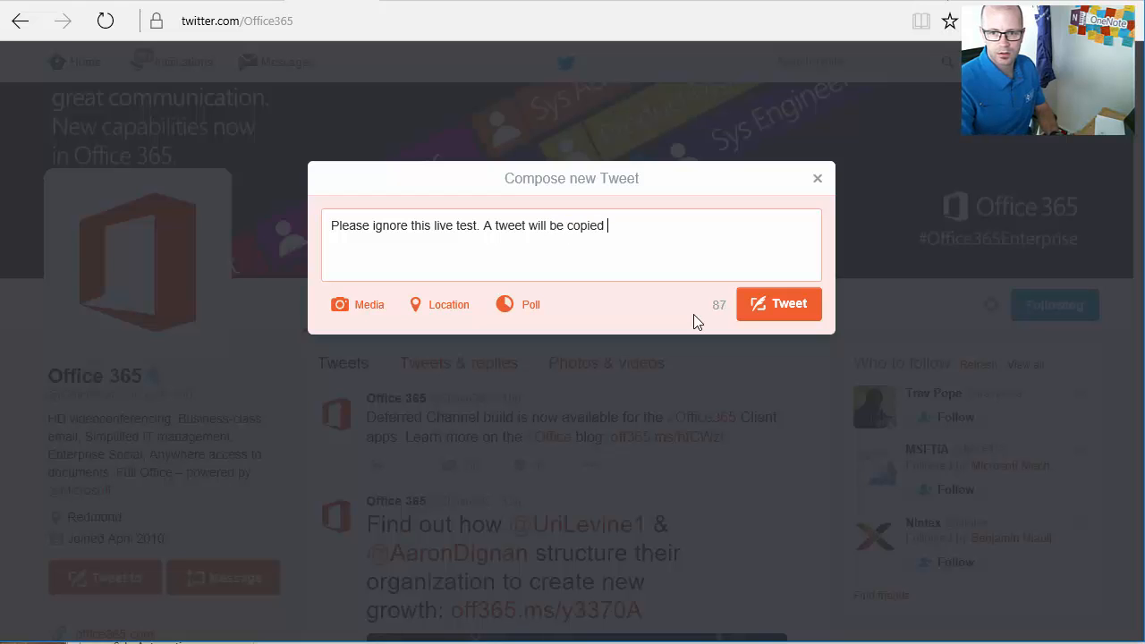
text(directly into)
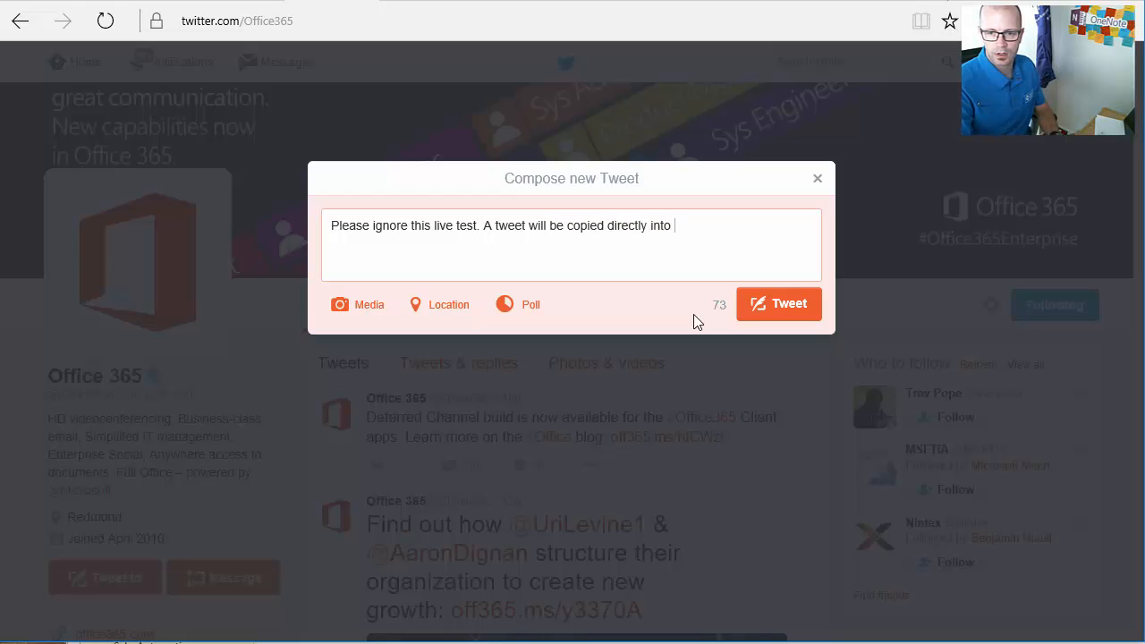
text(a Sway live.)
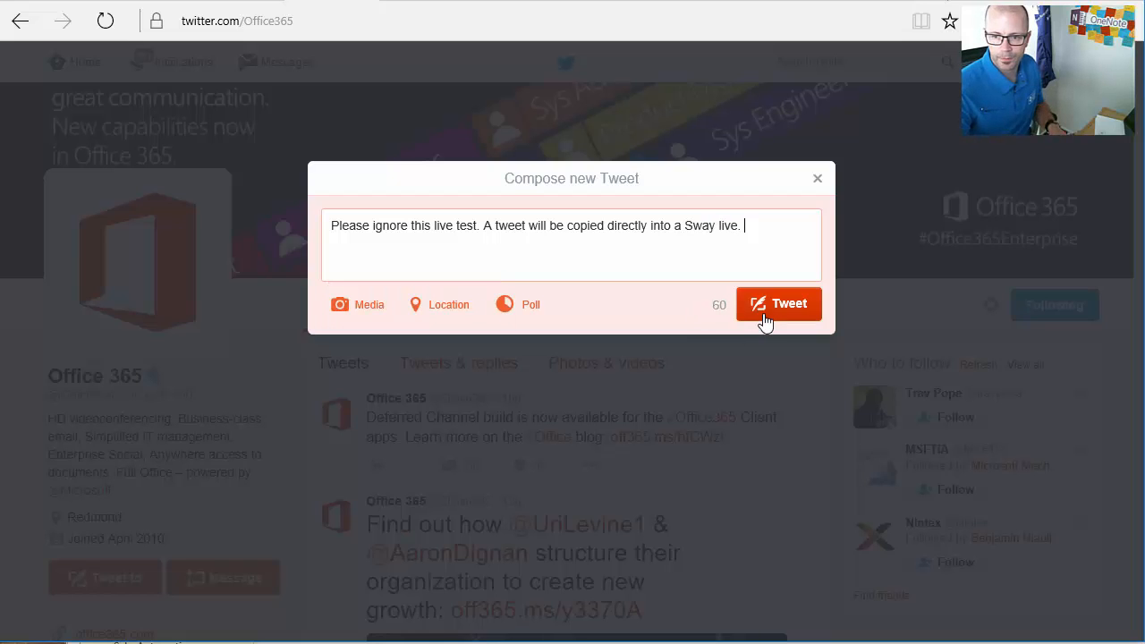
click(778, 304)
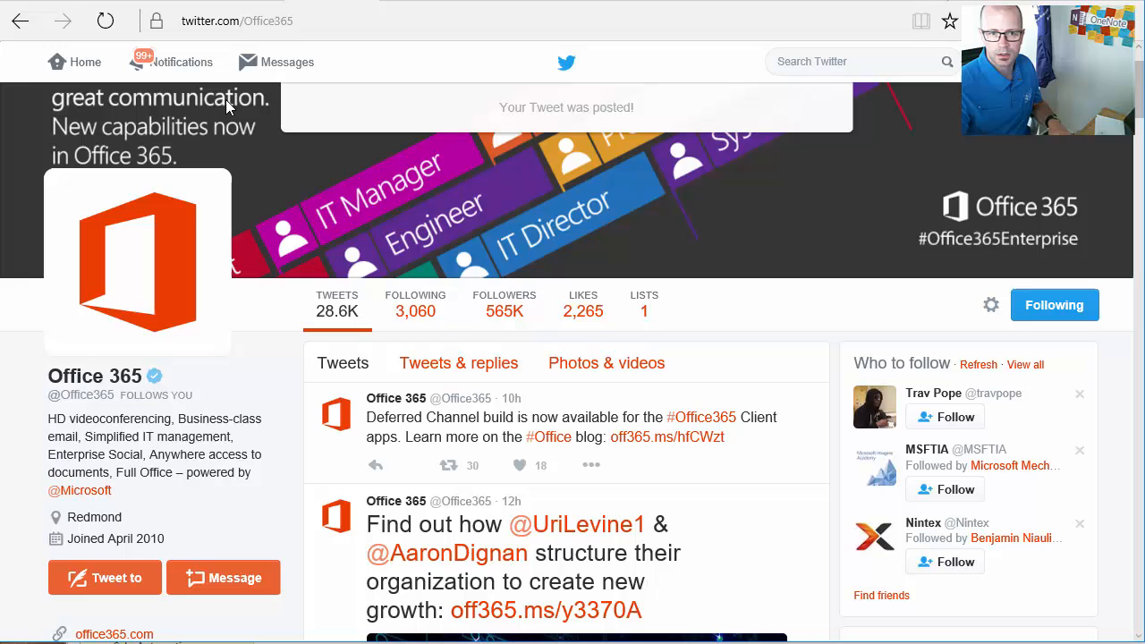
On the home timeline, copy the link to the new live test tweet from its ••• menu
click(75, 61)
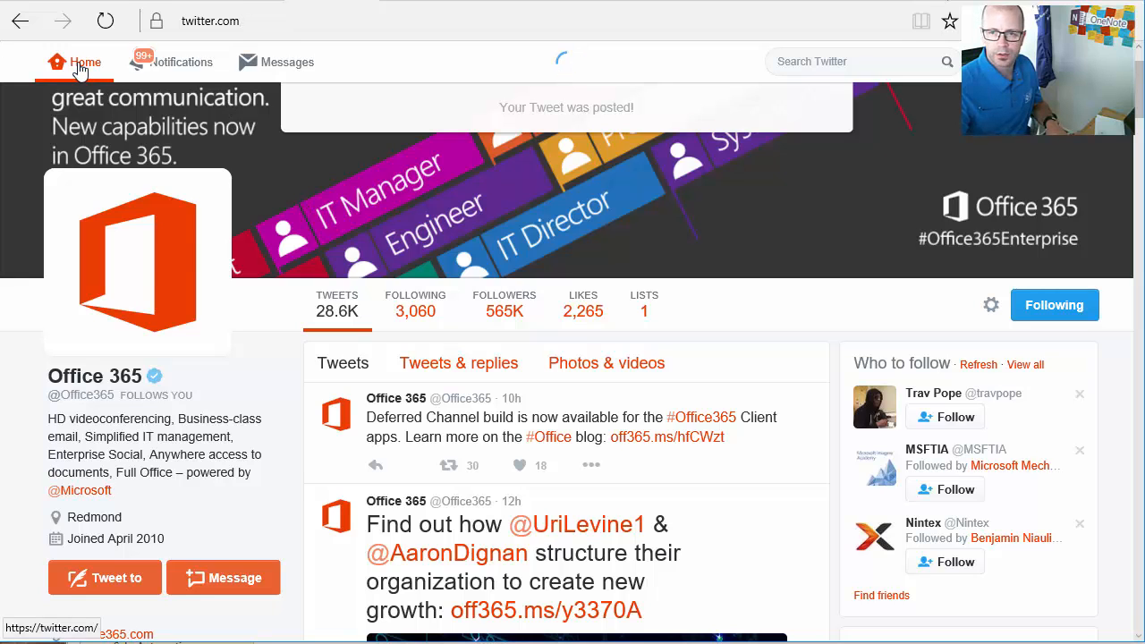
click(86, 61)
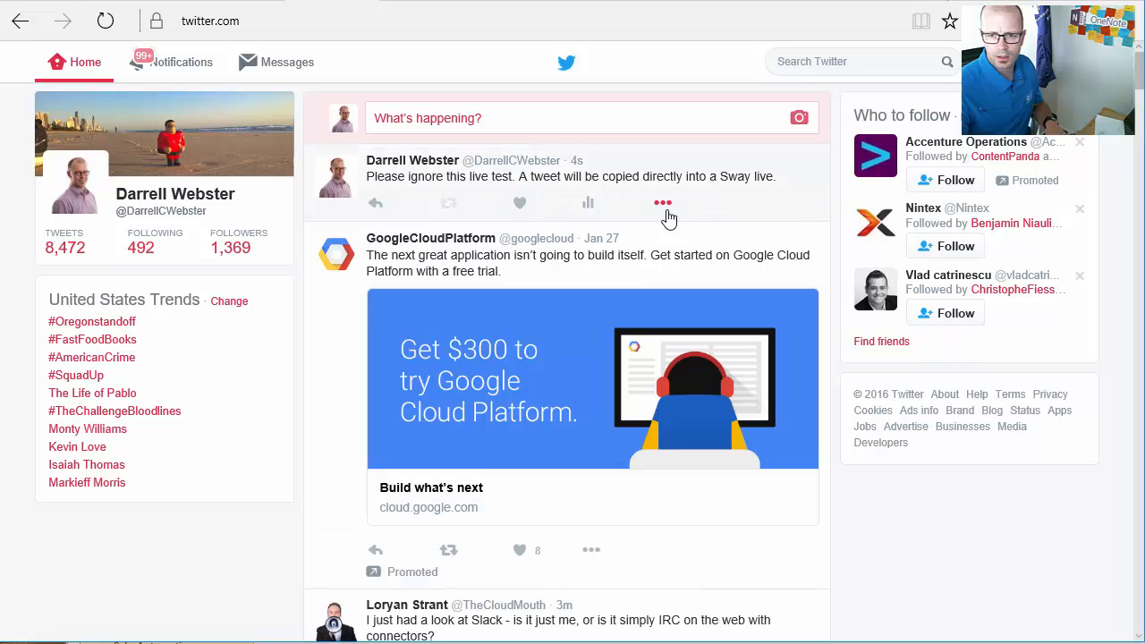
click(662, 204)
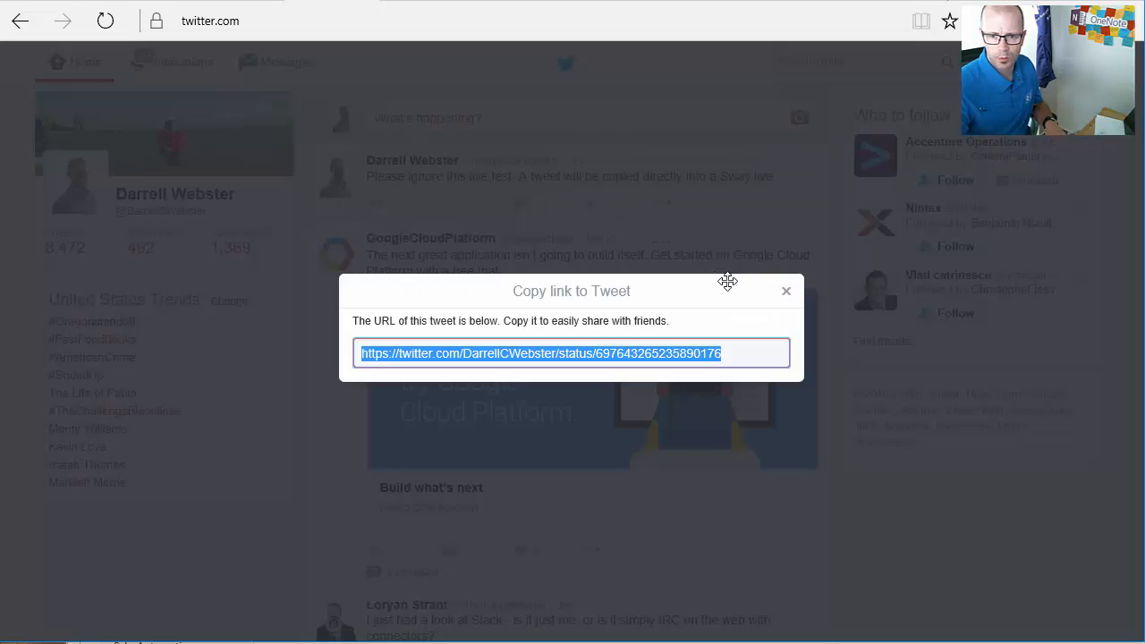